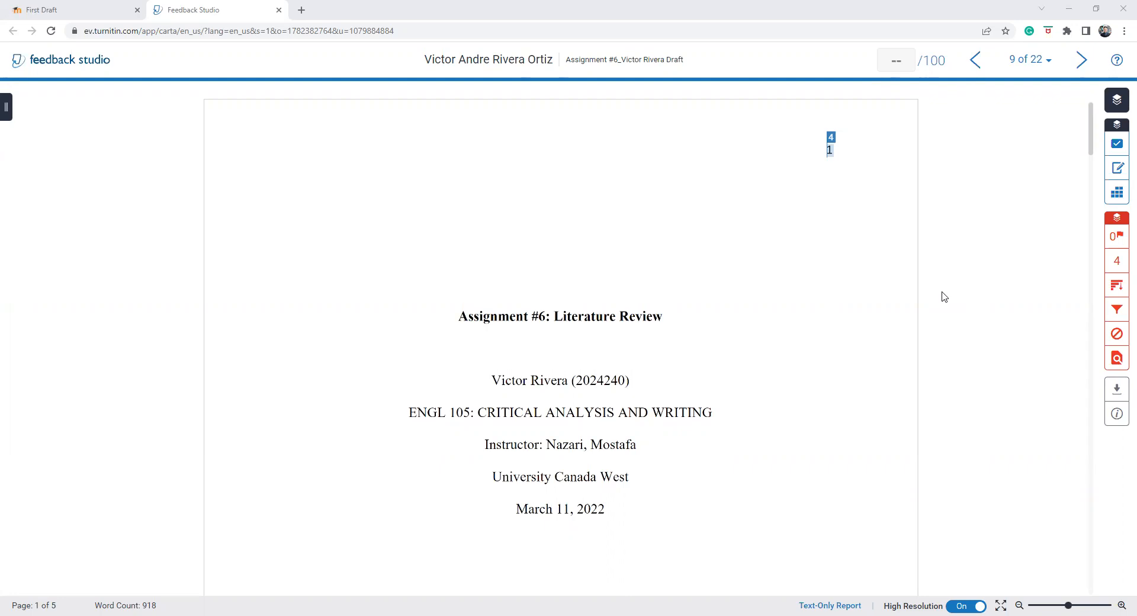
mouse_move(810, 286)
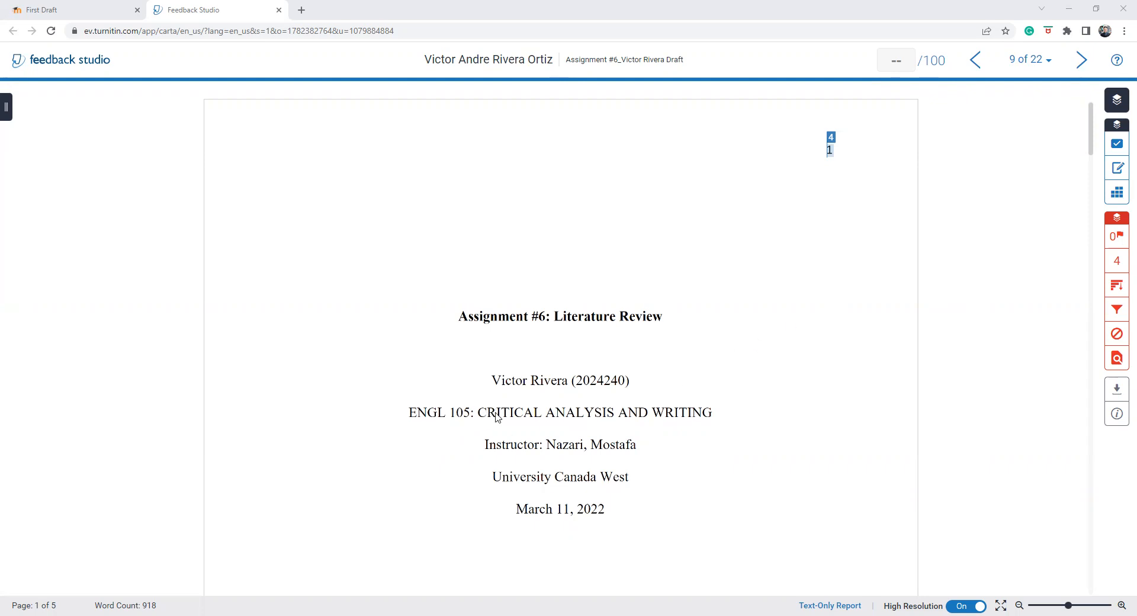
mouse_move(439, 423)
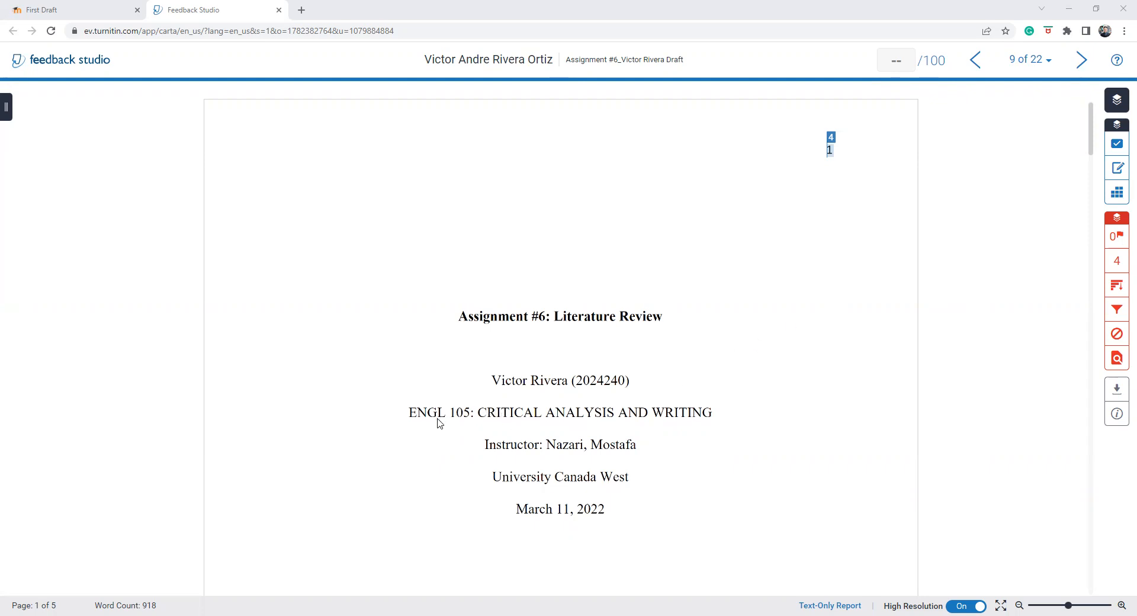
mouse_move(466, 423)
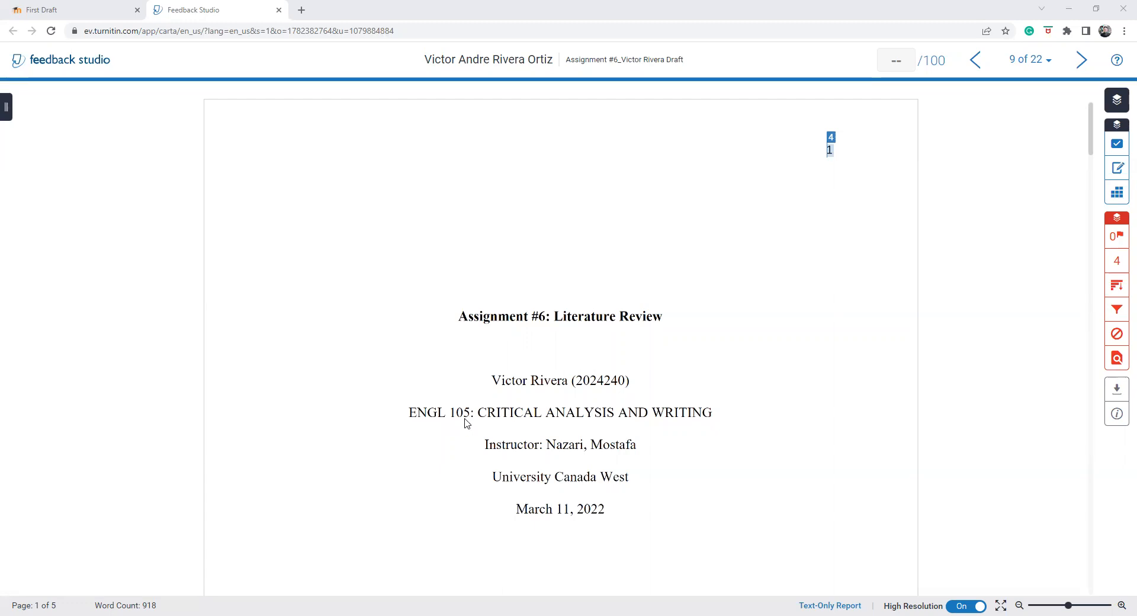
mouse_move(481, 421)
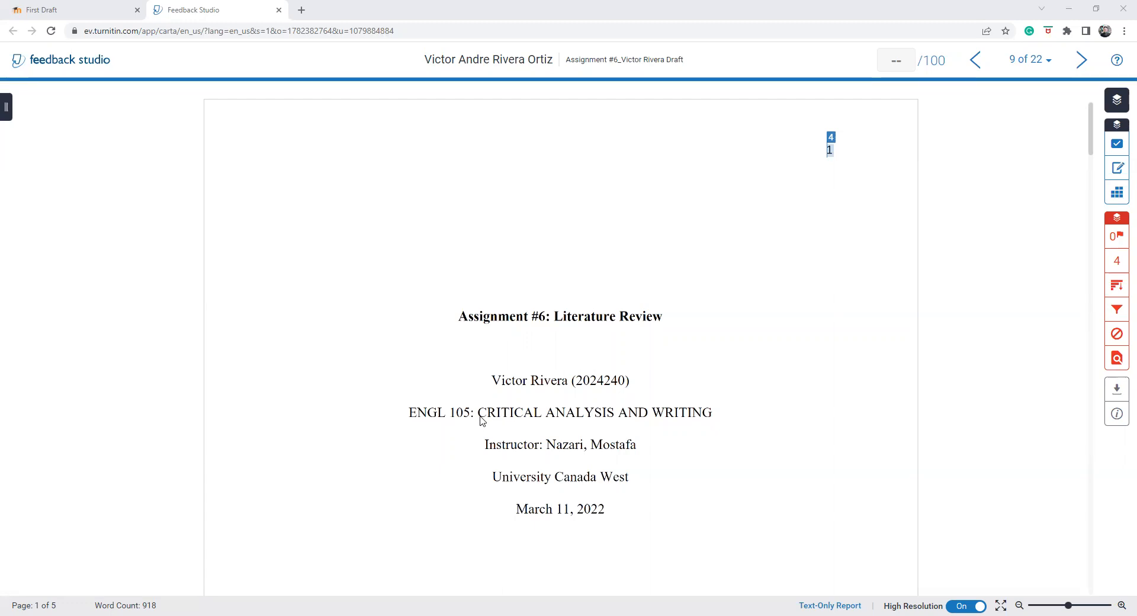
Highlight and clear the course title, then scroll to page 2's Introduction paragraph
left_click_drag(478, 412, 711, 412)
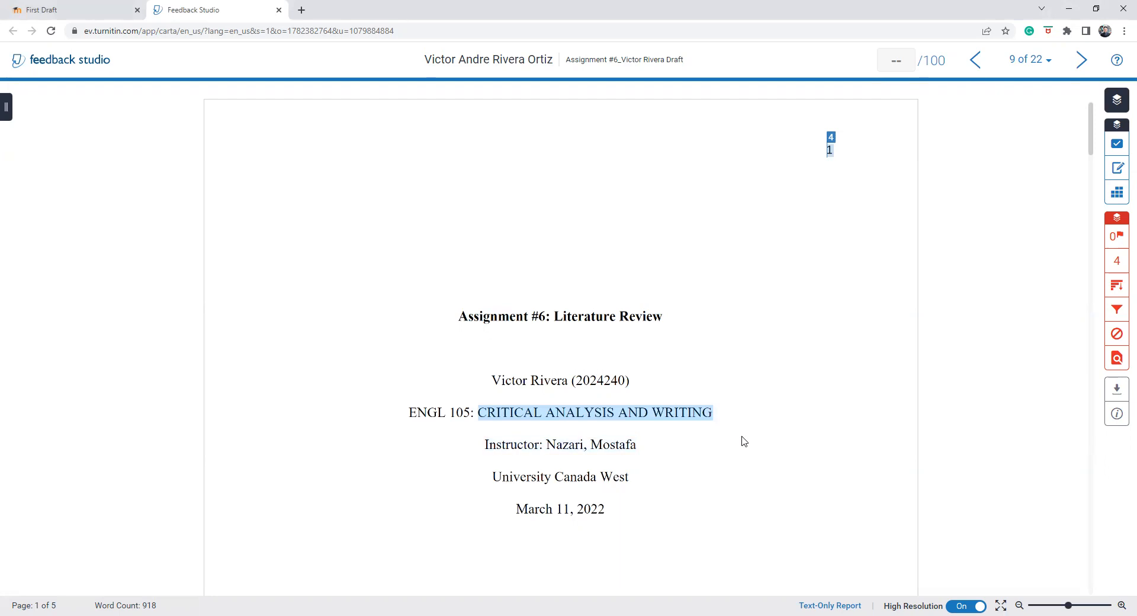
left_click(611, 457)
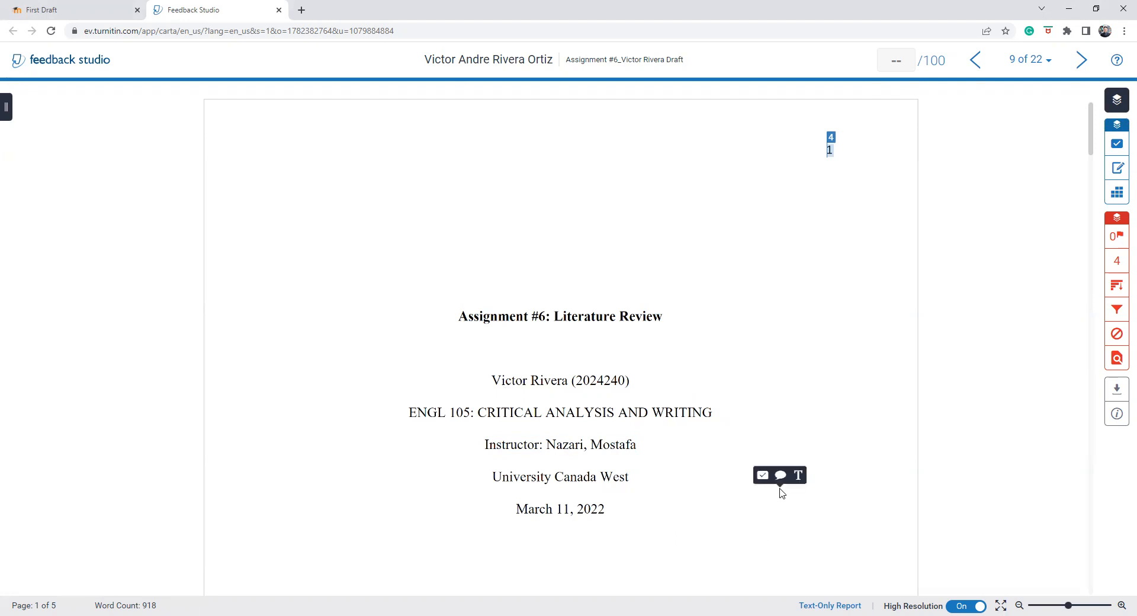
scroll("down", 3)
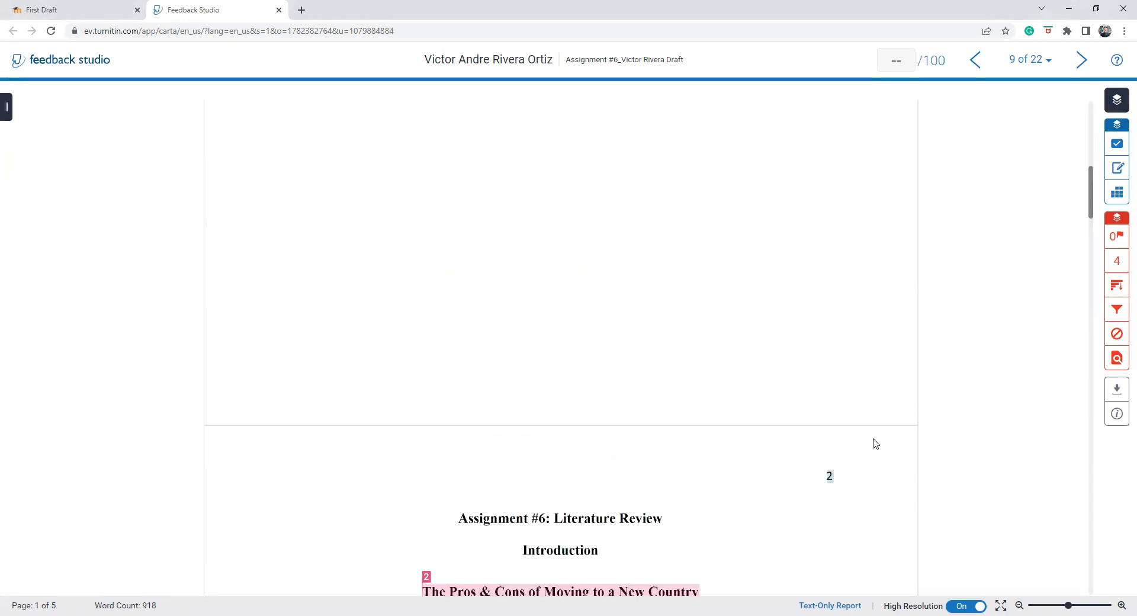
scroll("down", 3)
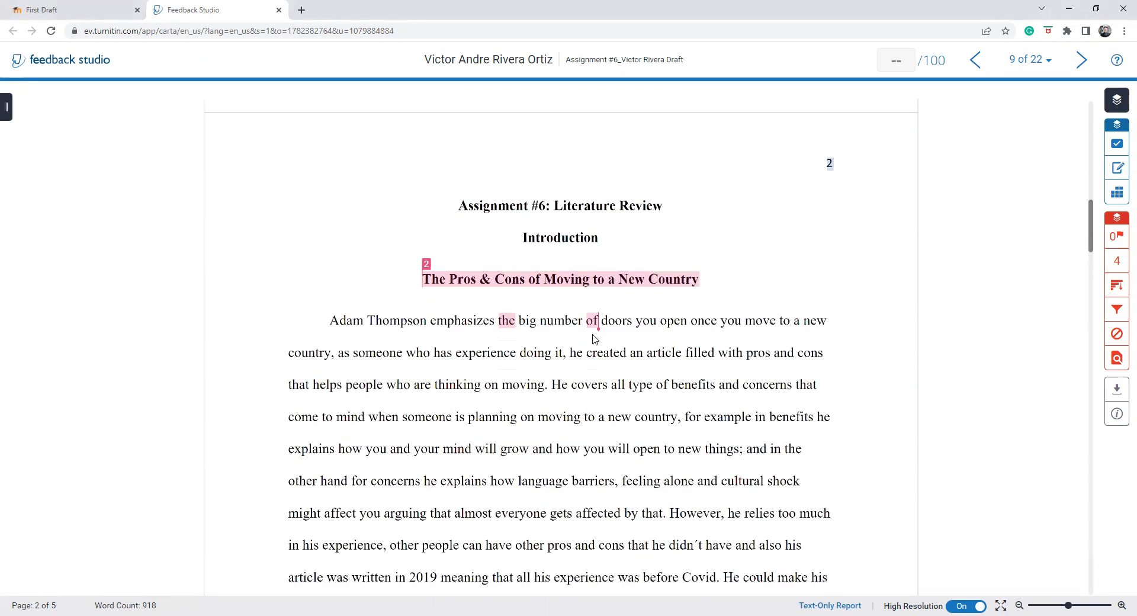
mouse_move(604, 243)
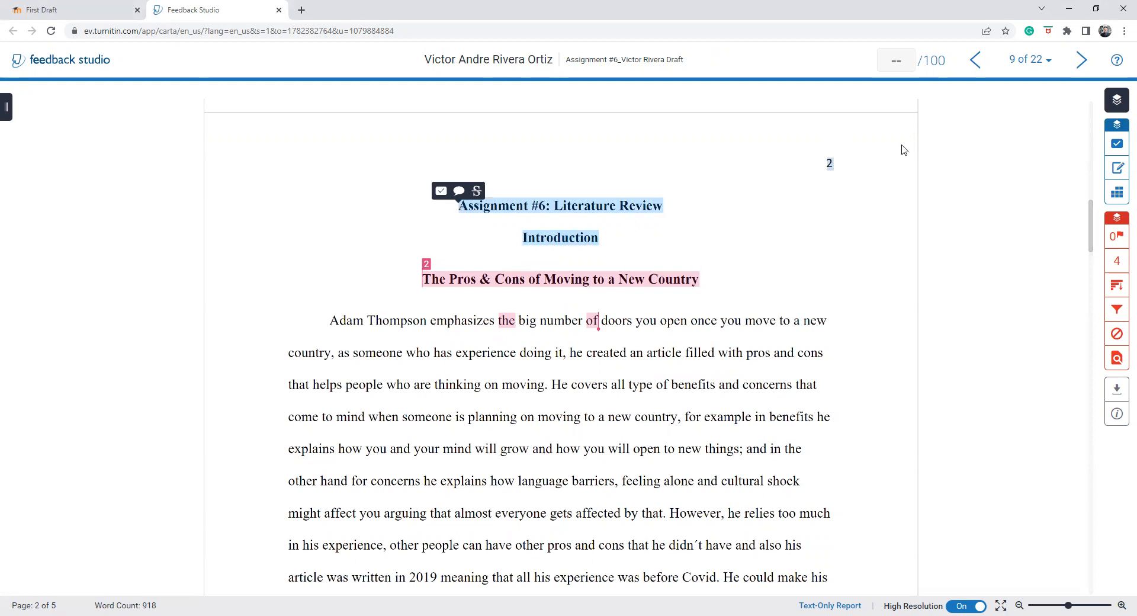
mouse_move(573, 289)
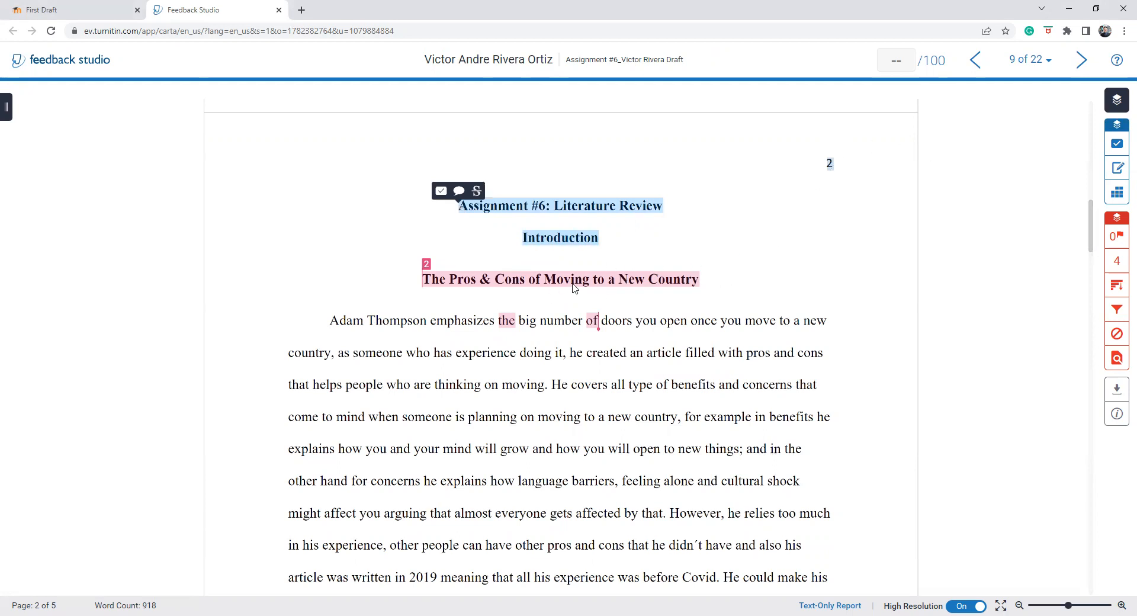
mouse_move(775, 374)
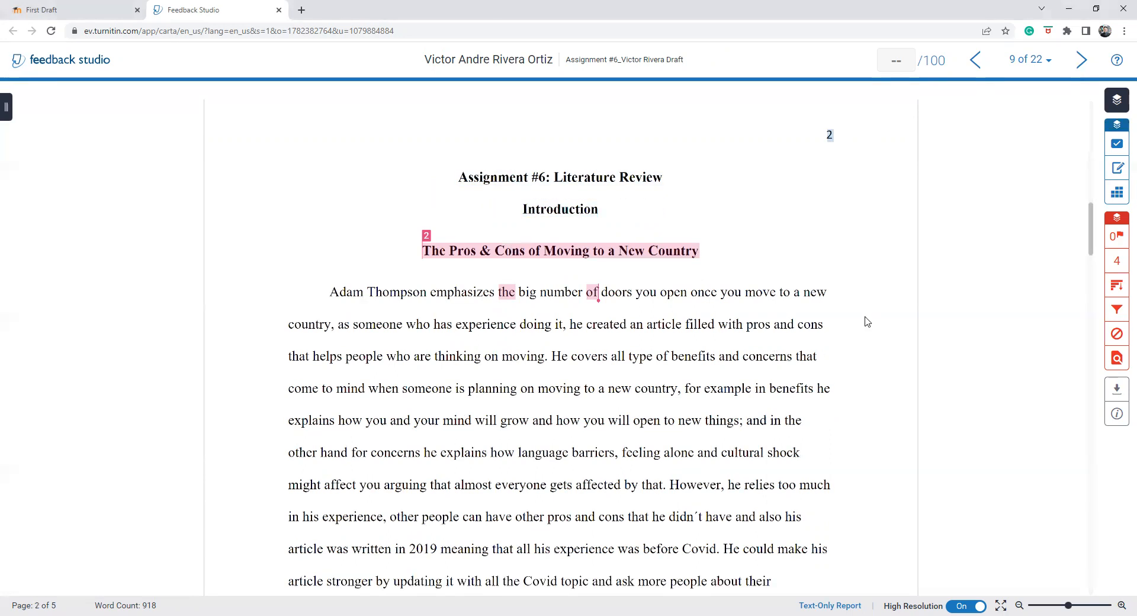
scroll("down", 3)
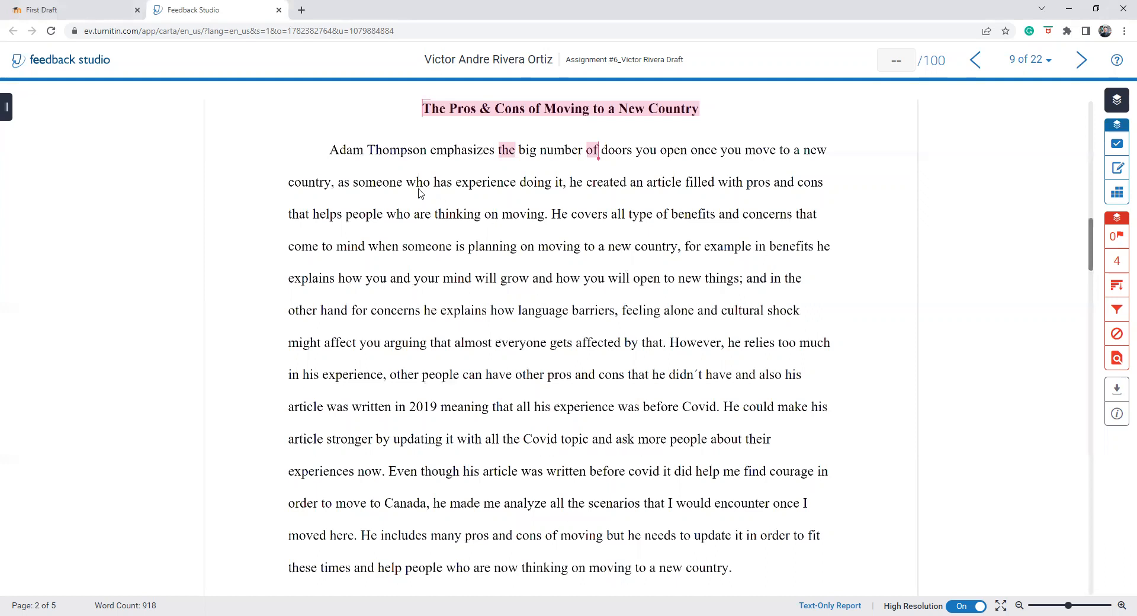
mouse_move(794, 143)
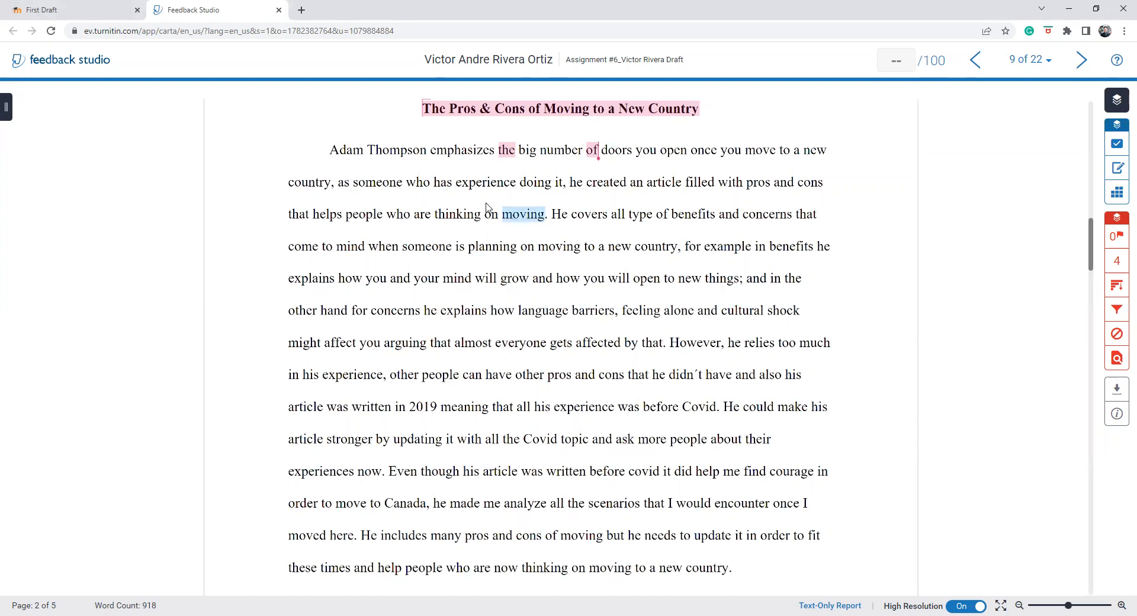
left_click_drag(329, 149, 544, 214)
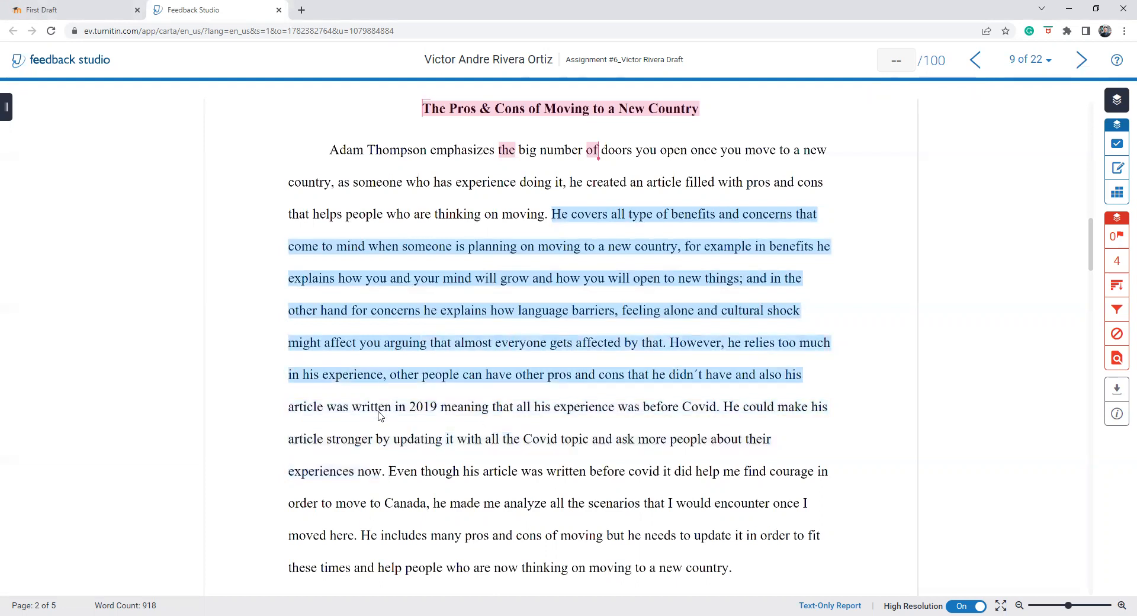
left_click_drag(377, 416, 395, 479)
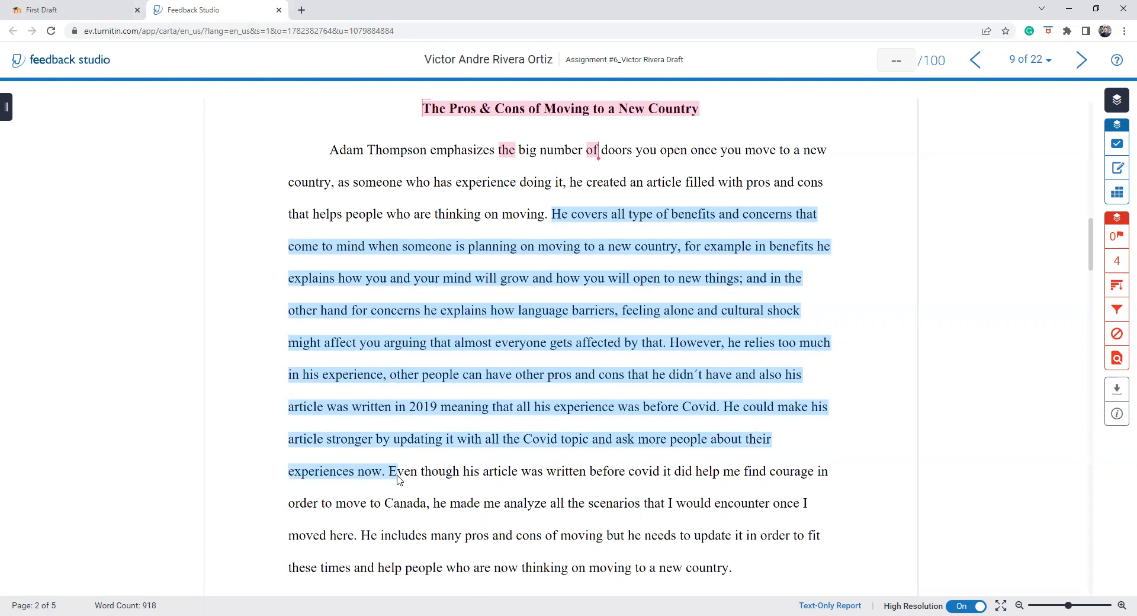
left_click_drag(397, 471, 426, 503)
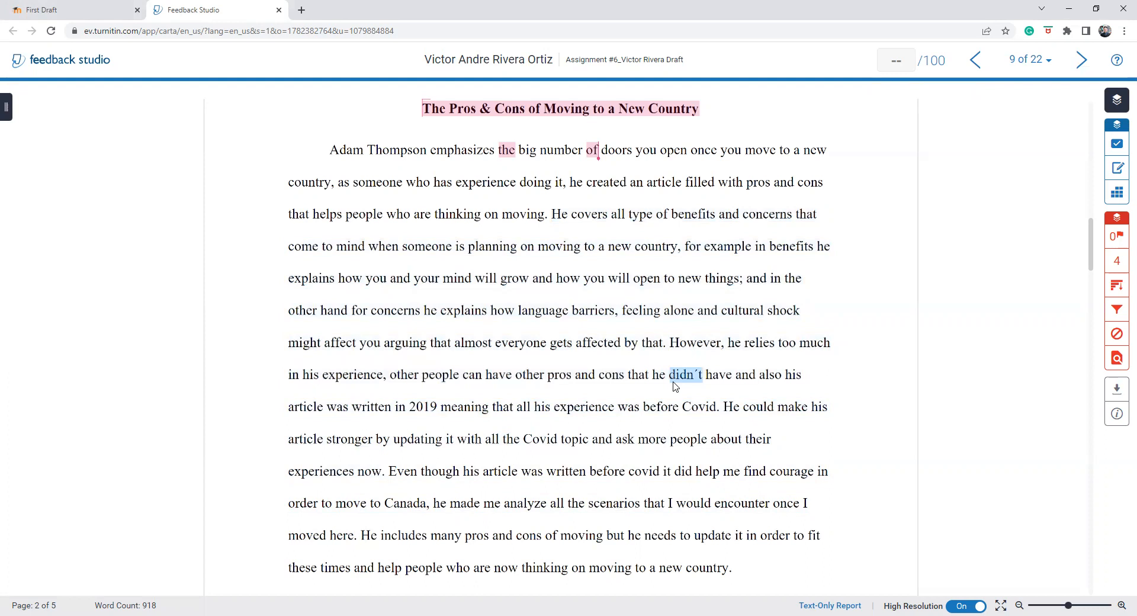
left_click(687, 374)
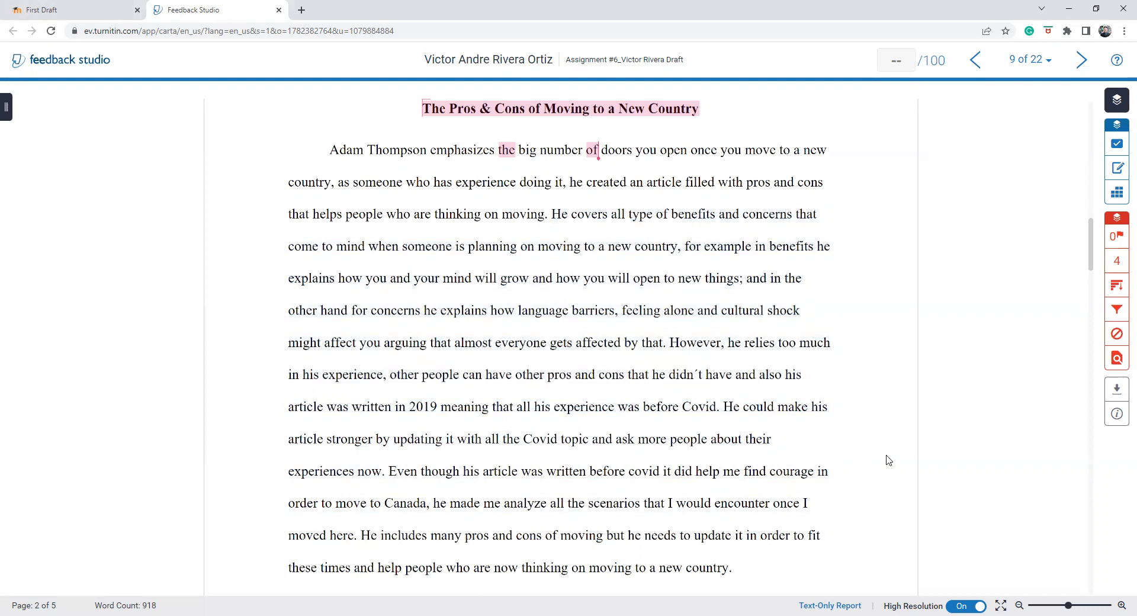
Highlight the Introduction's closing sentences, clear the highlight, and scroll to Emotional Intelligence
scroll("down", 3)
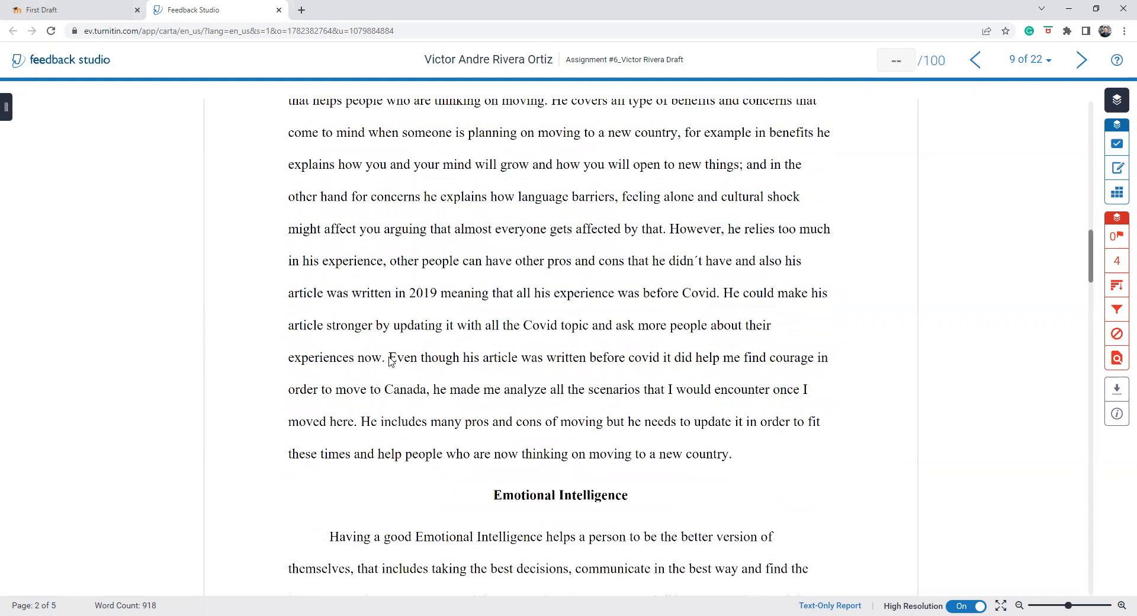
left_click_drag(389, 358, 602, 454)
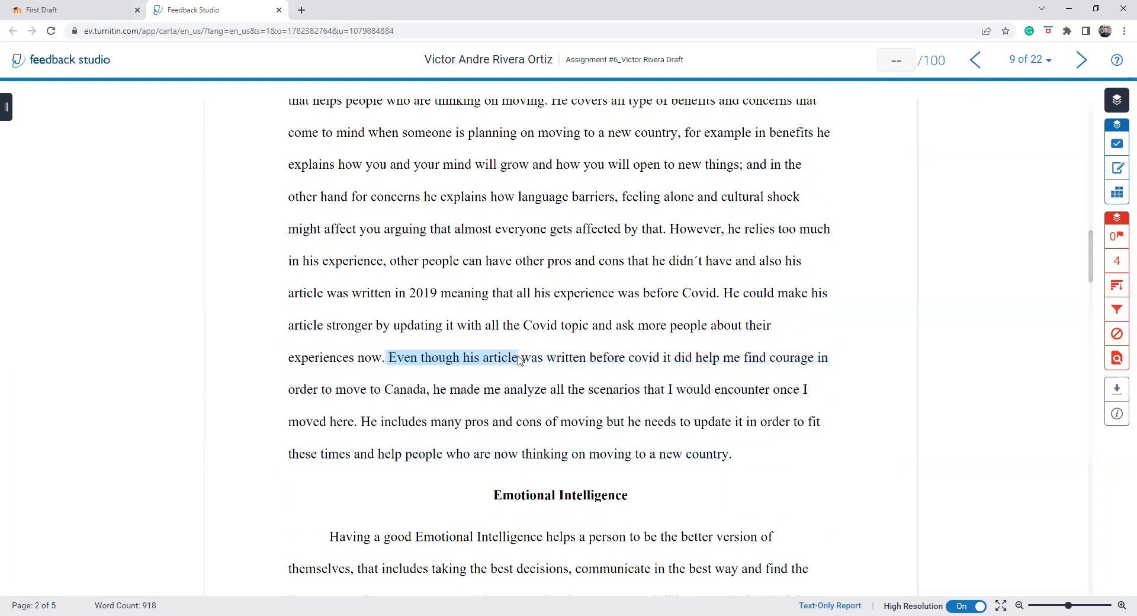
left_click_drag(517, 357, 804, 389)
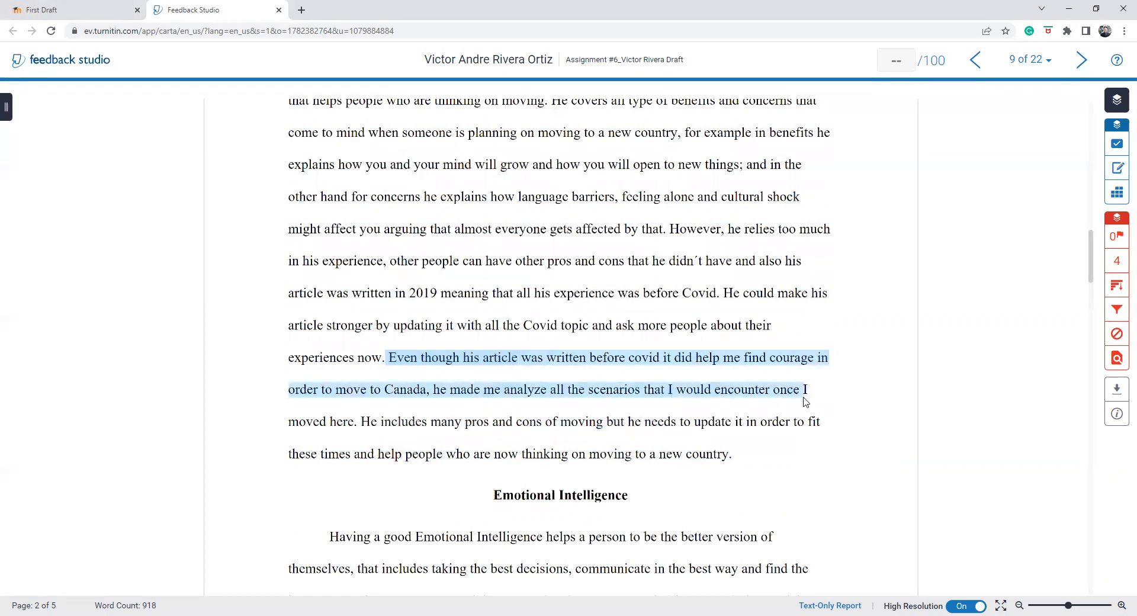
left_click_drag(801, 403, 350, 421)
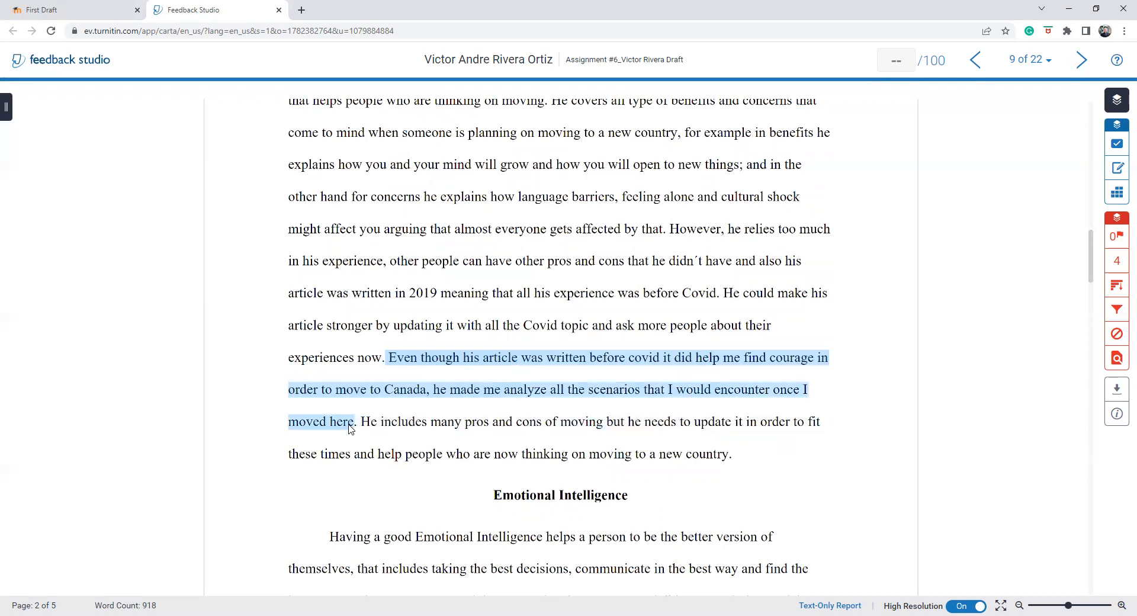
left_click_drag(351, 421, 733, 453)
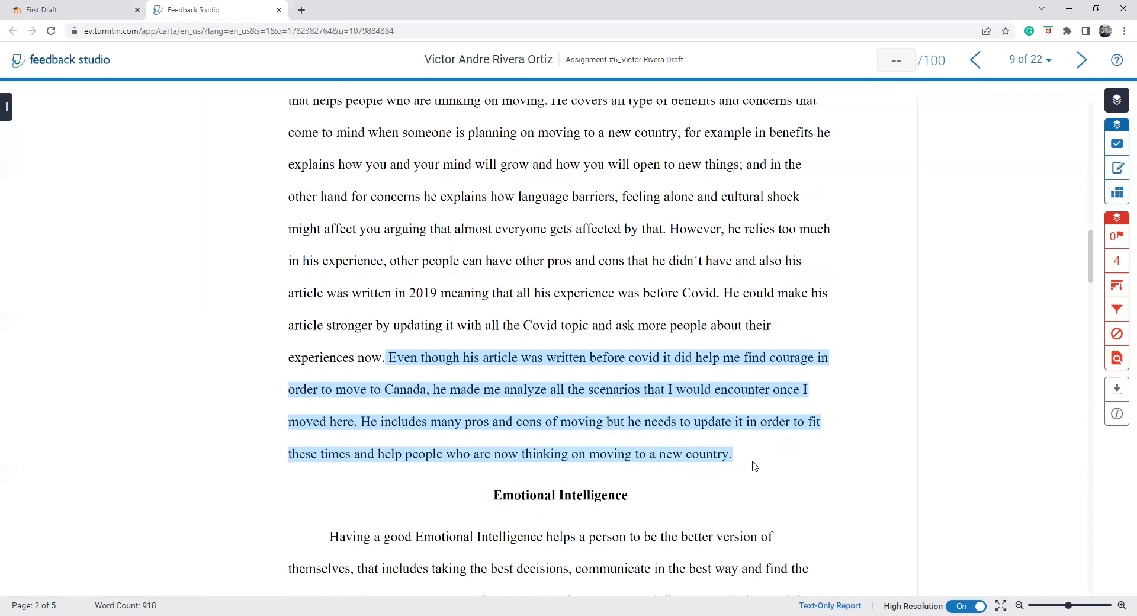
left_click(733, 454)
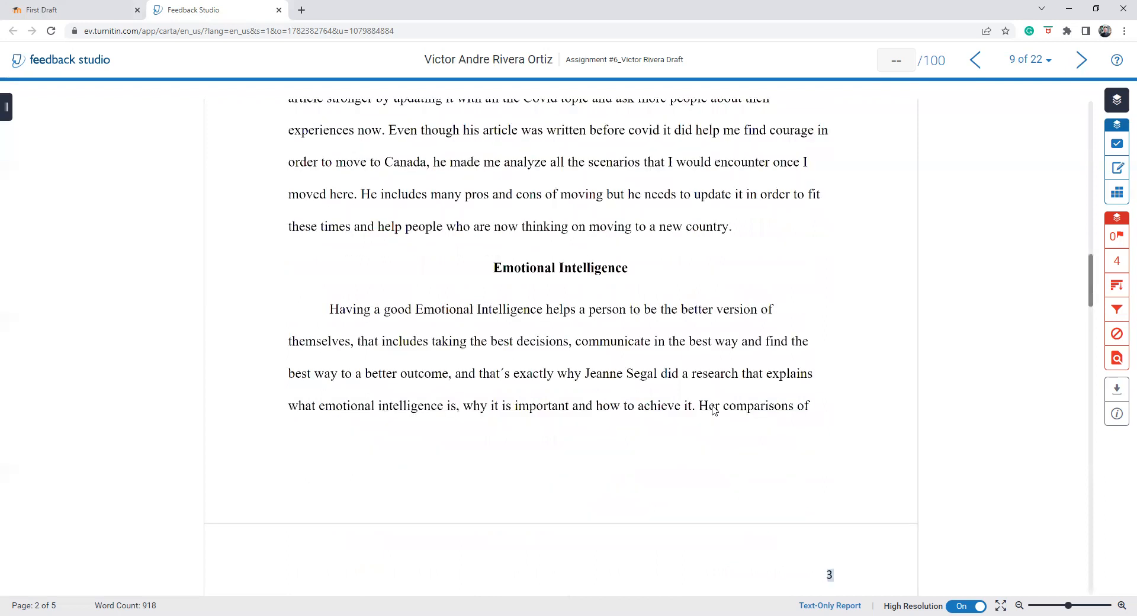
scroll("down", 3)
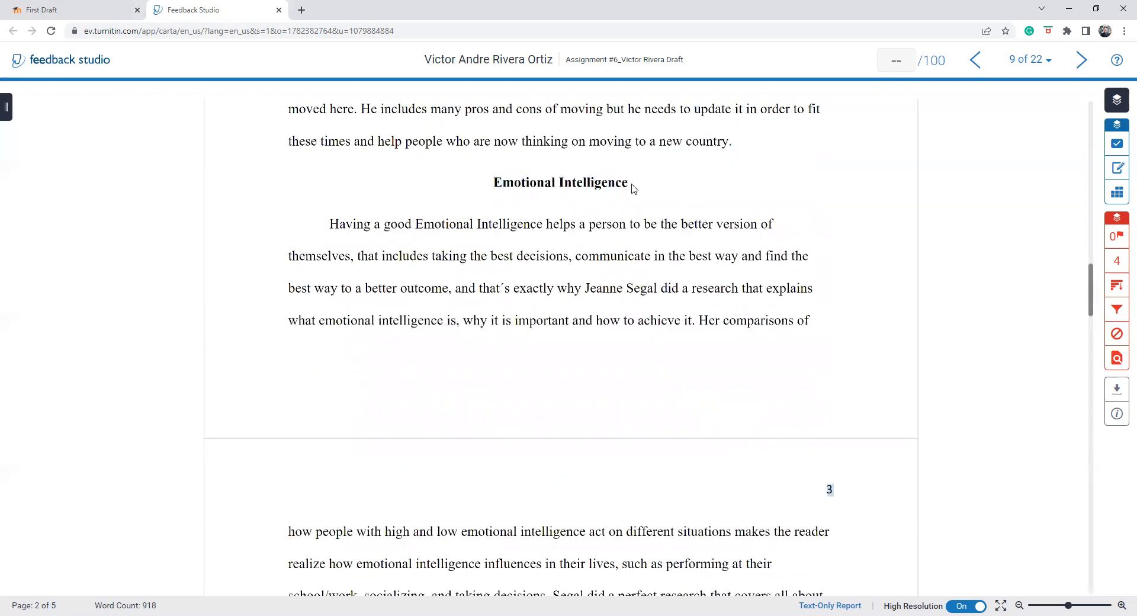
mouse_move(519, 379)
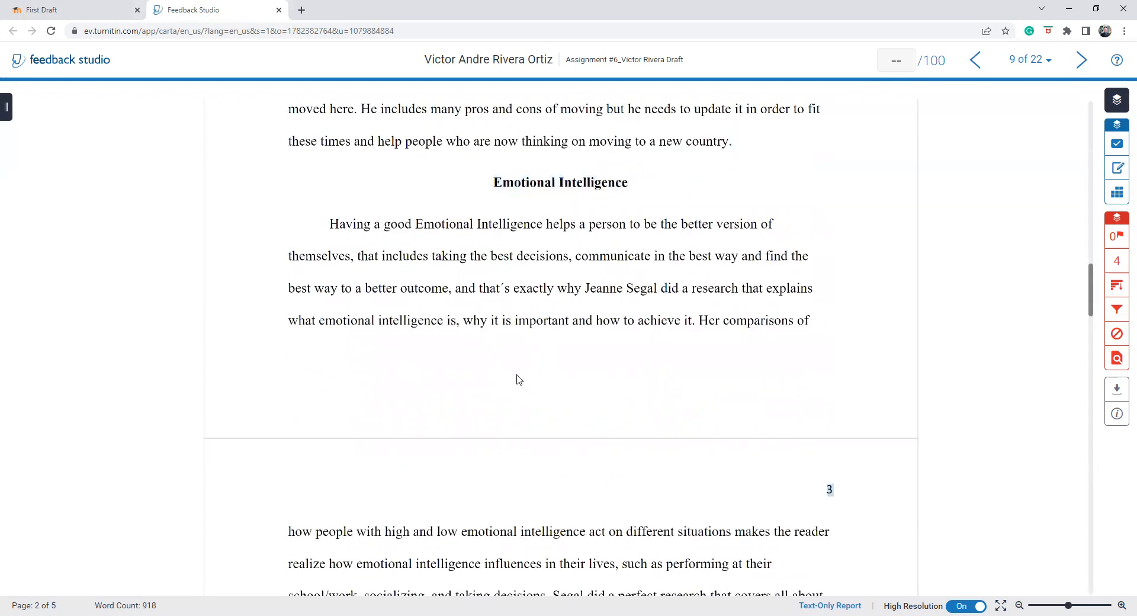
mouse_move(330, 225)
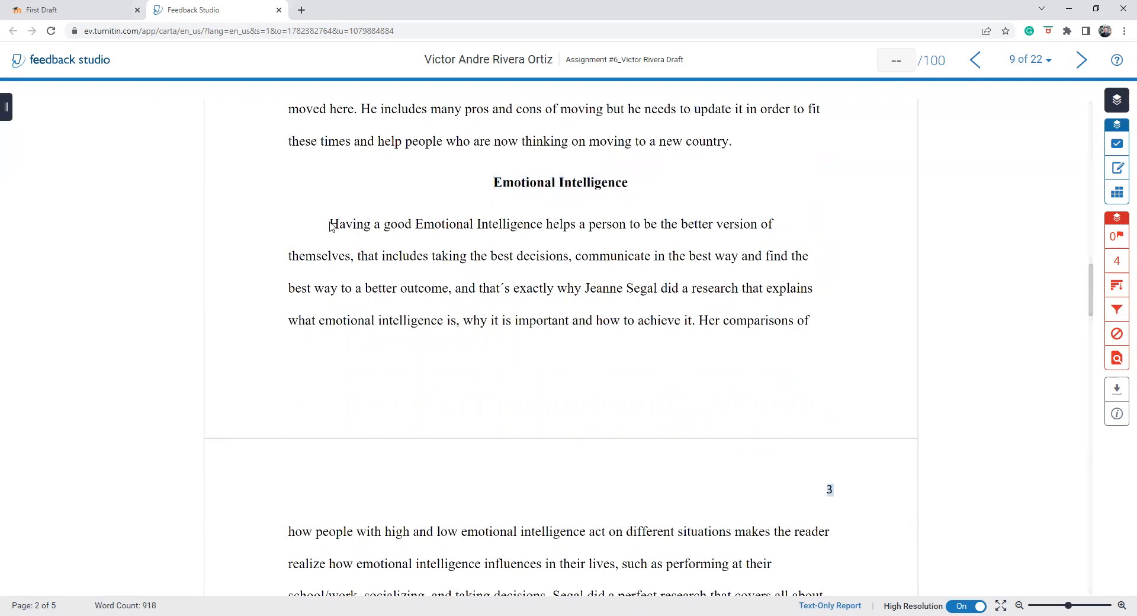
left_click_drag(329, 223, 423, 288)
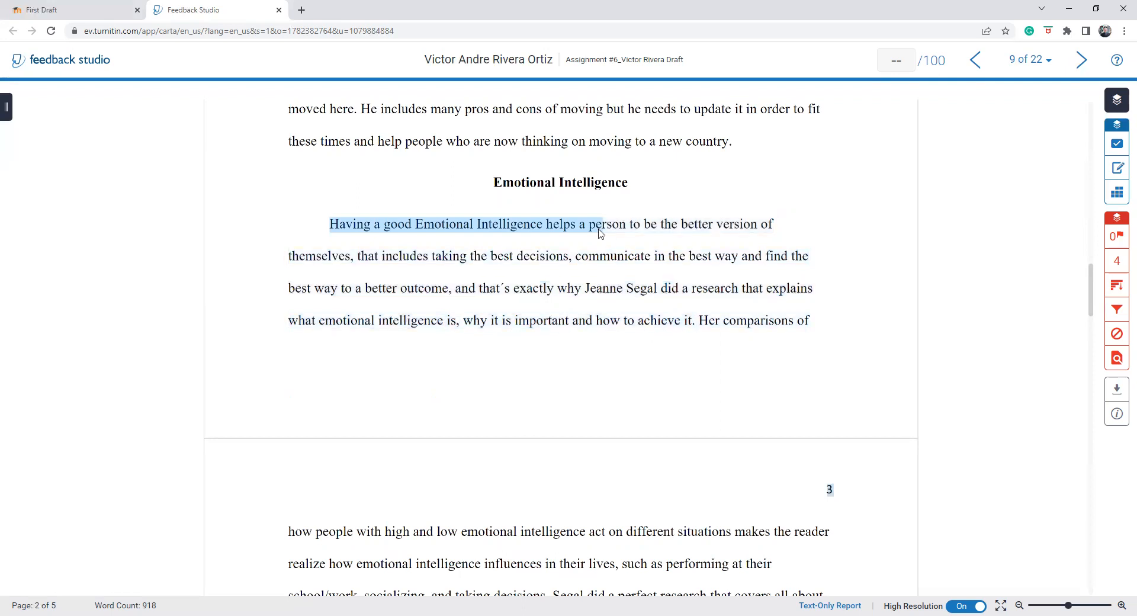
left_click_drag(598, 225, 594, 256)
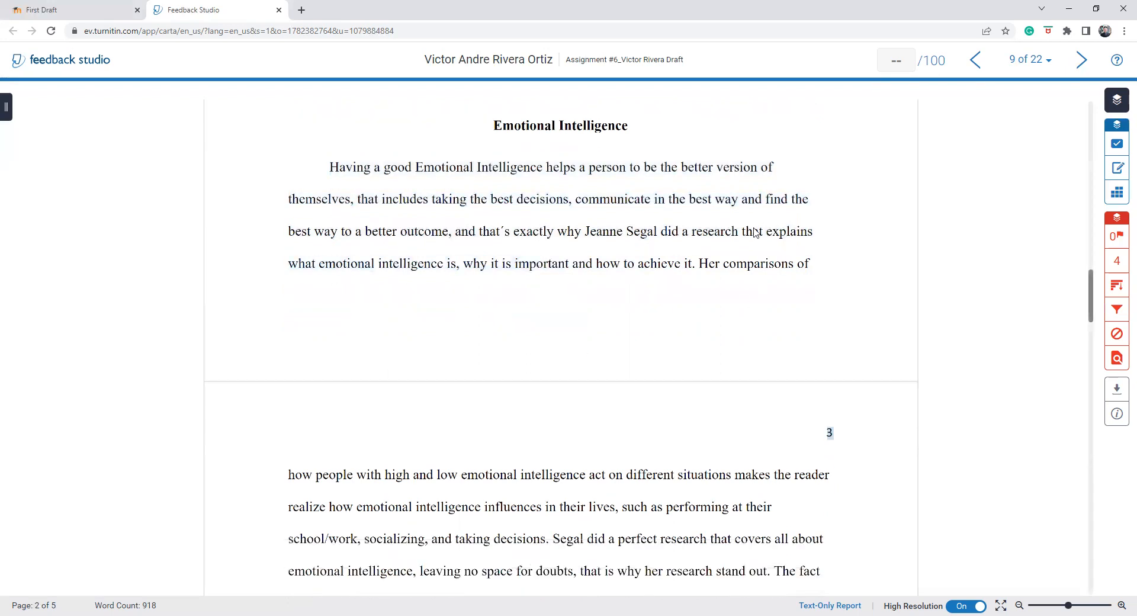
Mark the Segal research paragraph on page 3 and its closing recommendation sentences
scroll("down", 3)
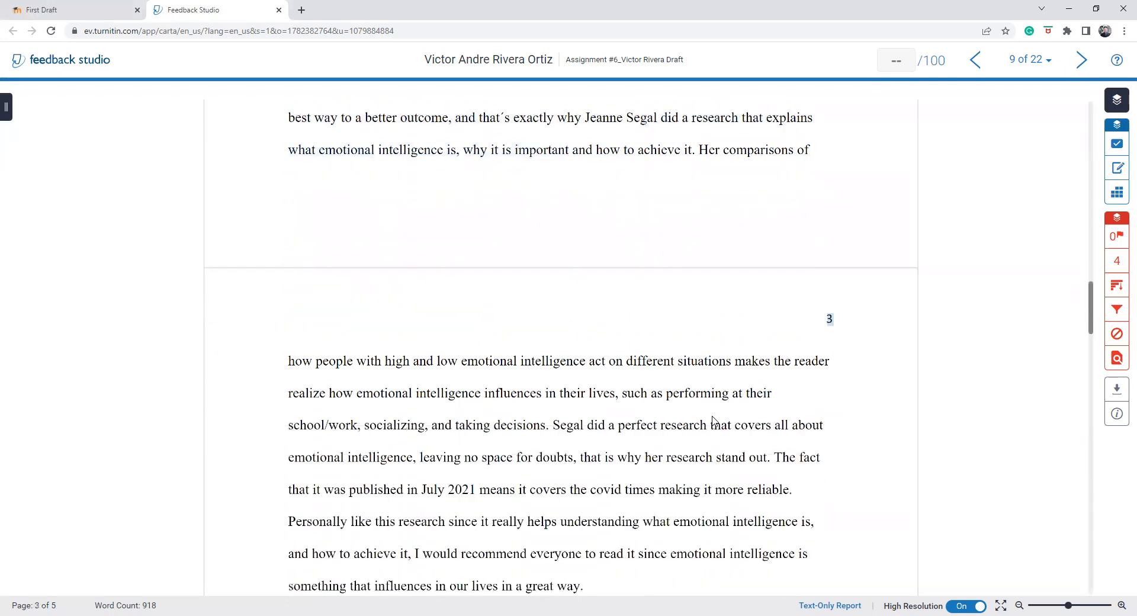
left_click_drag(288, 121, 714, 429)
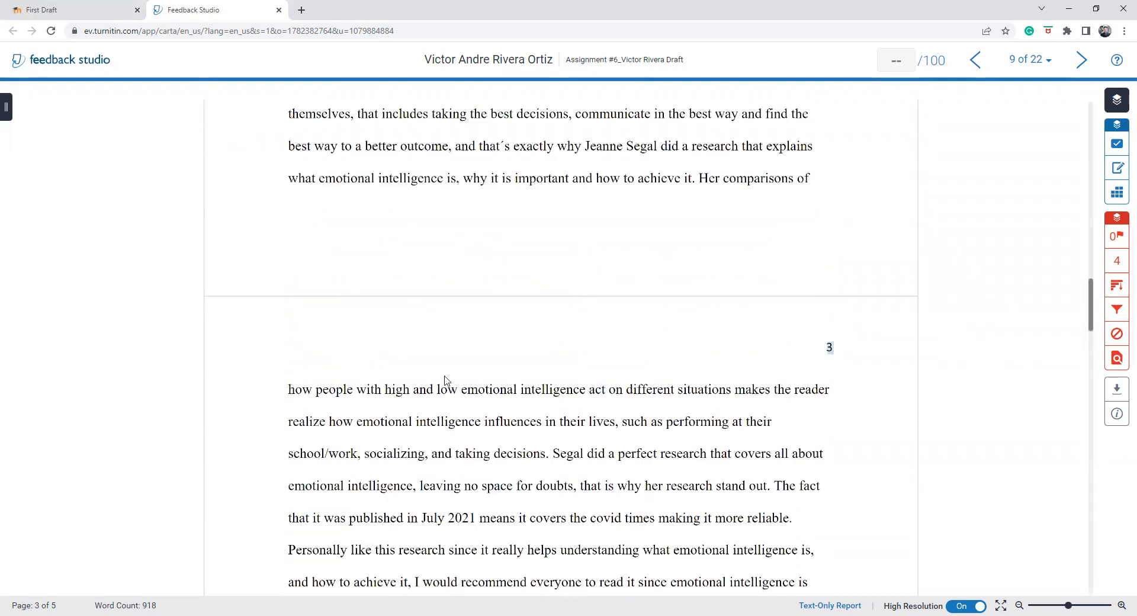
left_click_drag(348, 389, 449, 550)
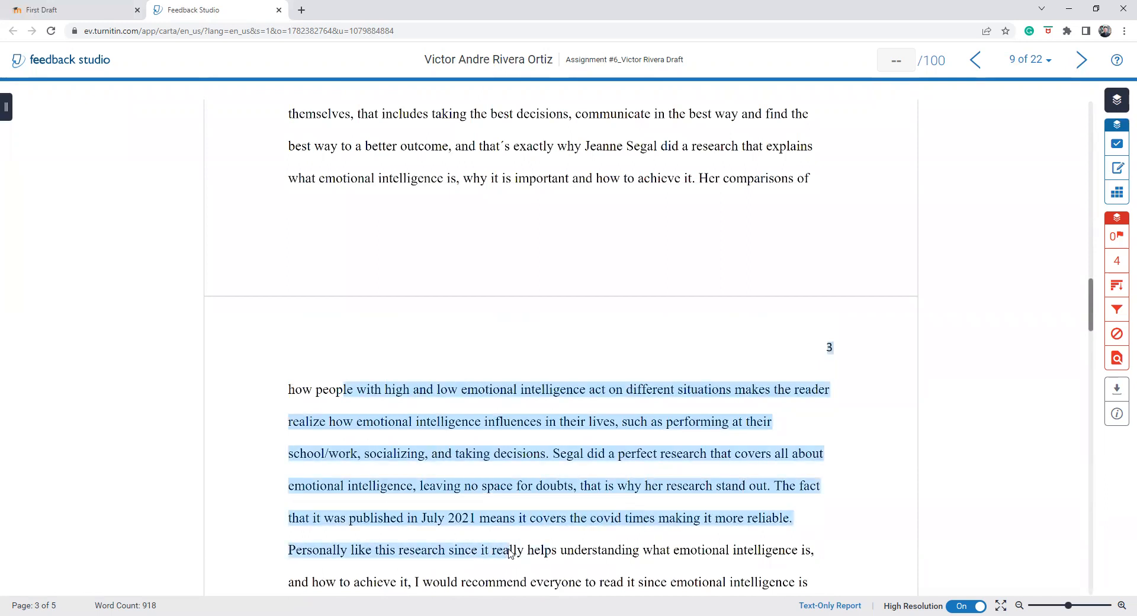
scroll("down", 3)
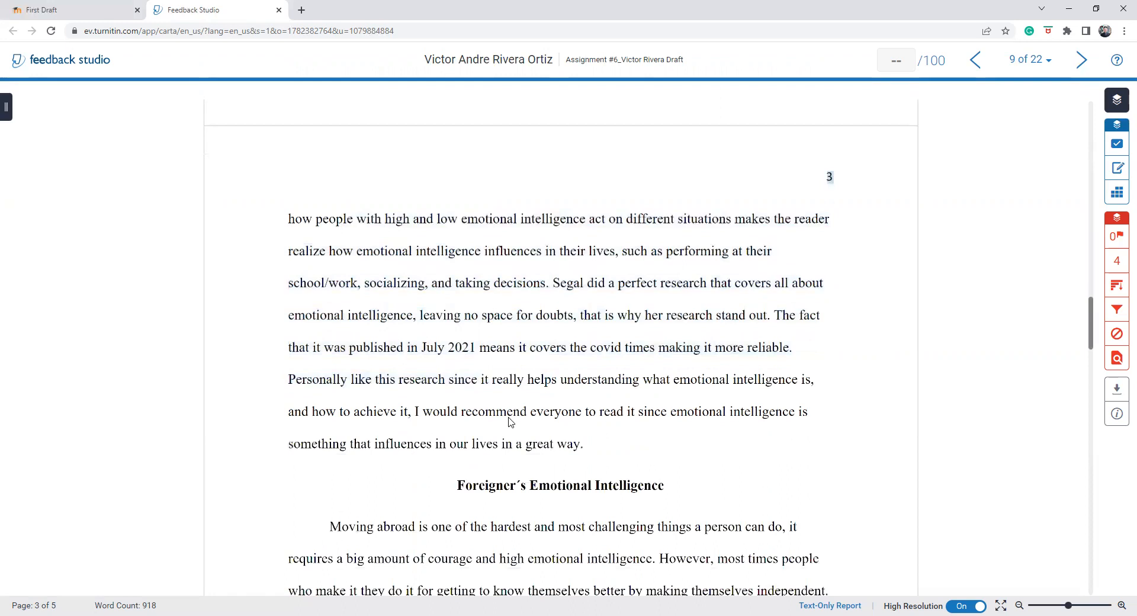
left_click_drag(426, 412, 582, 443)
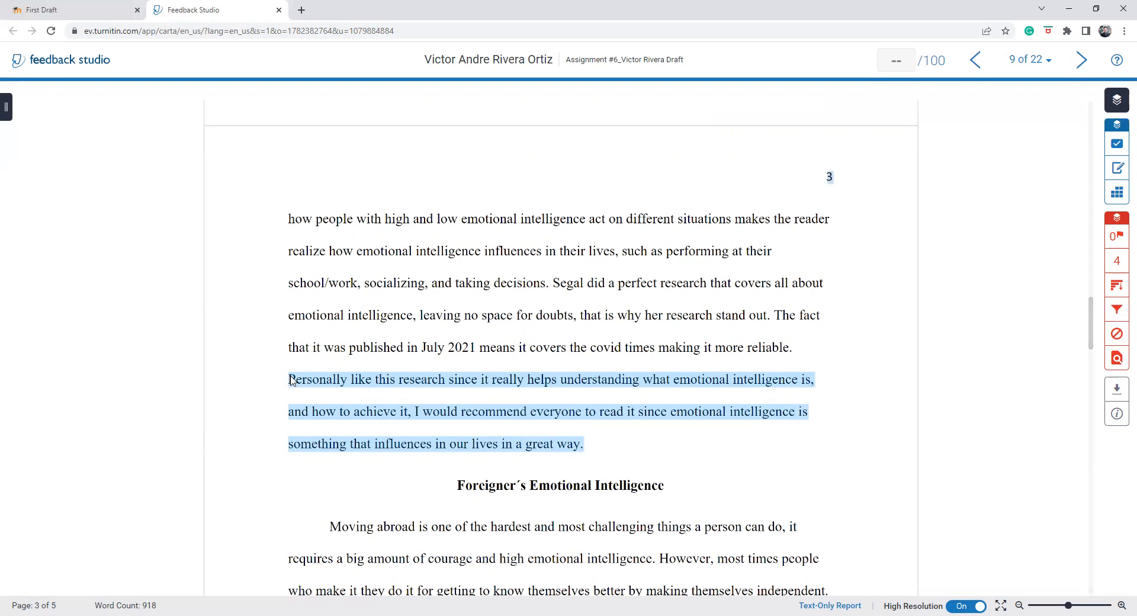
mouse_move(262, 382)
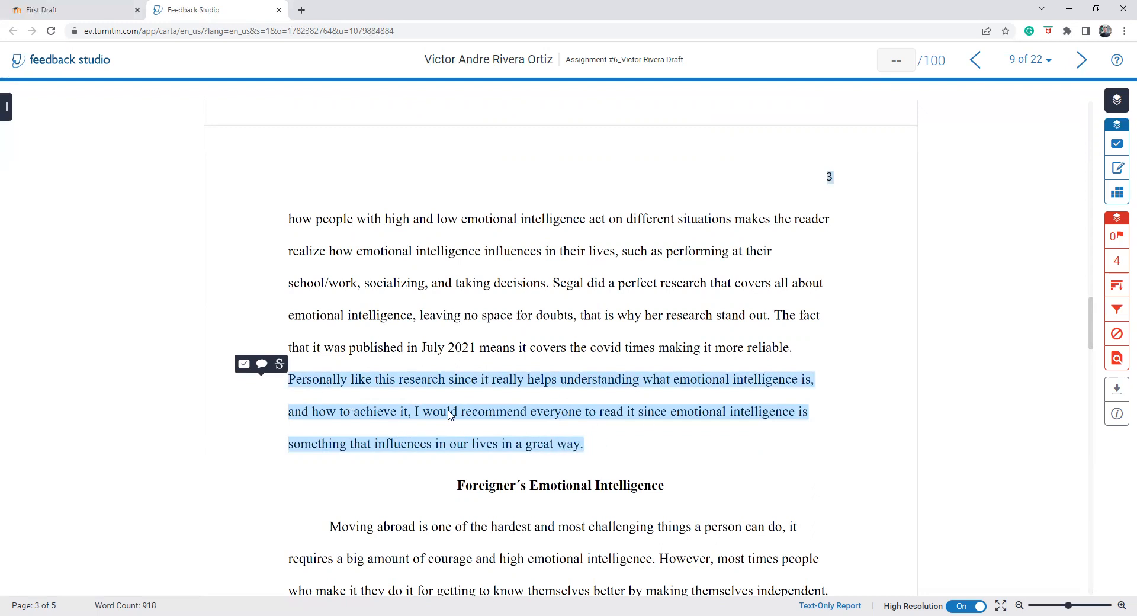
mouse_move(675, 500)
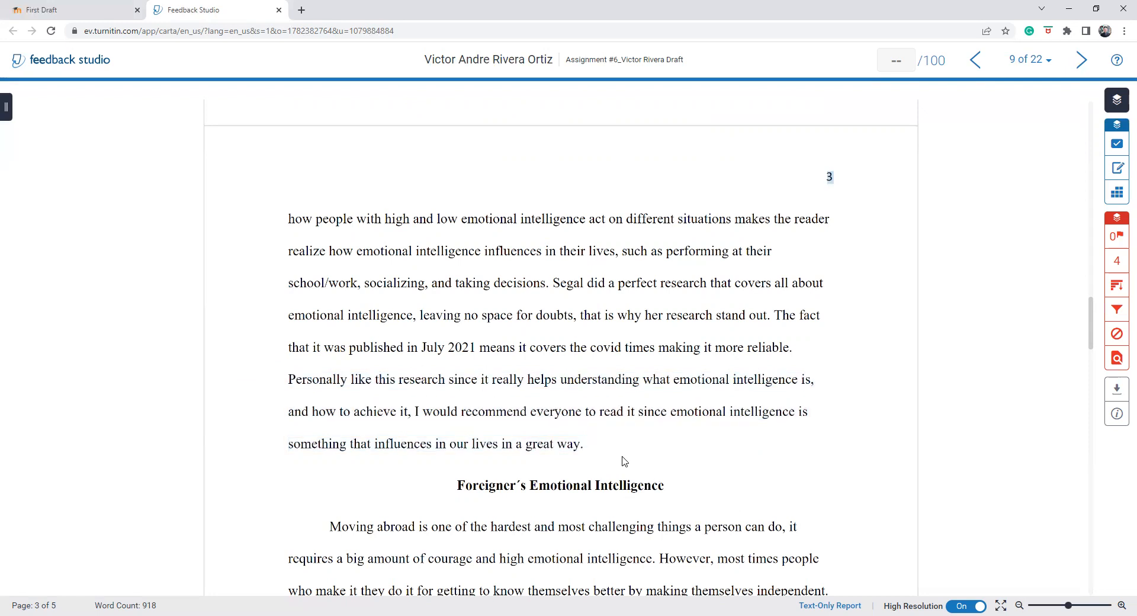
Scroll past the Hajo Adam paragraph through page 4 to the Conclusion heading
scroll("down", 3)
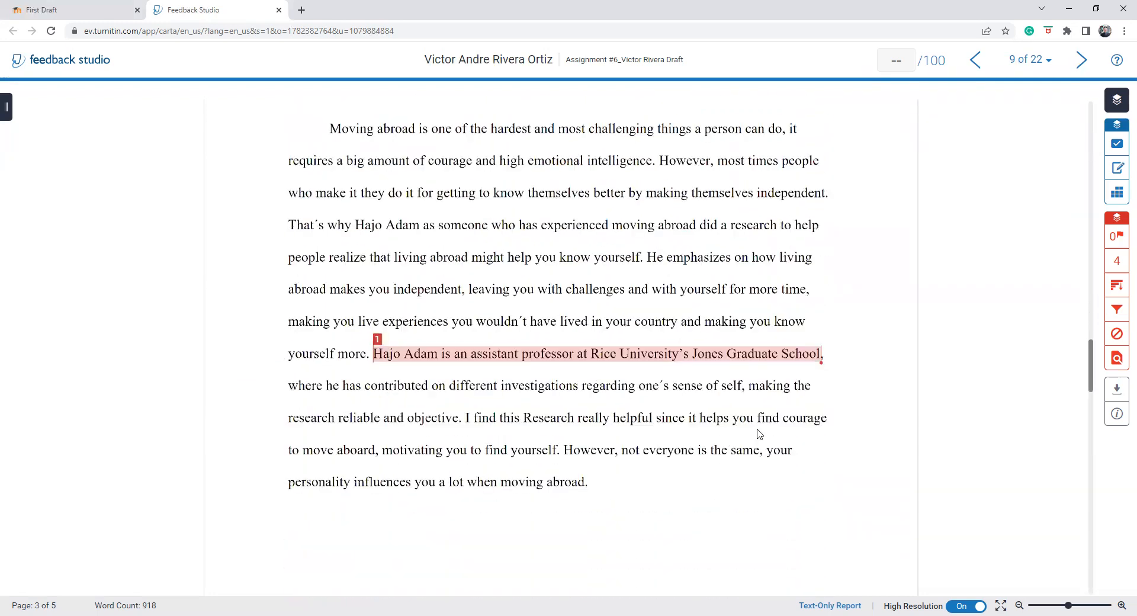
scroll("down", 3)
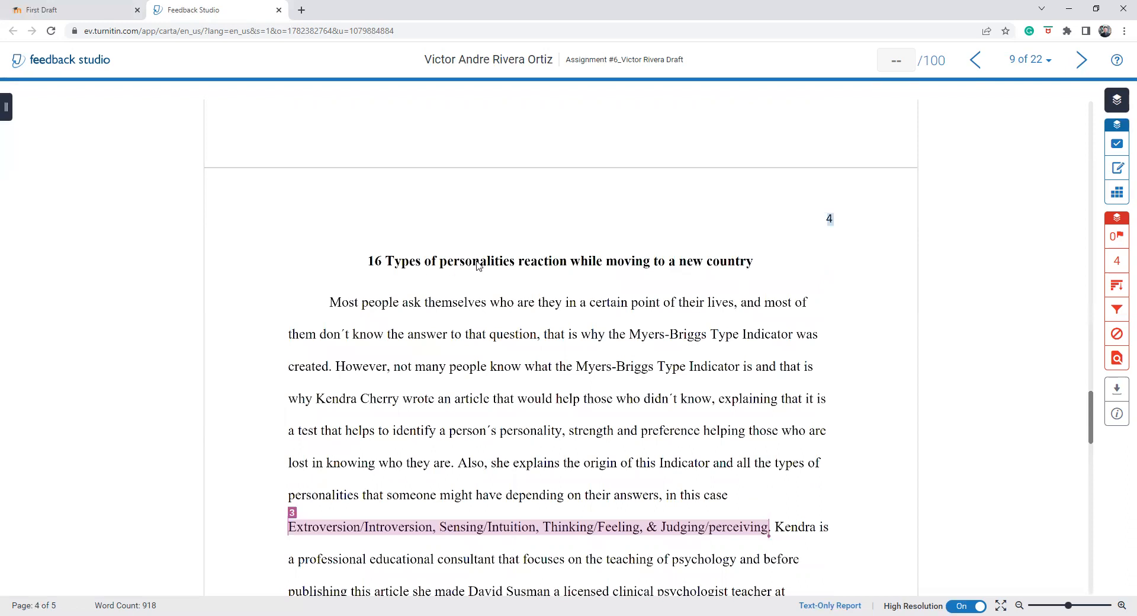
scroll("down", 3)
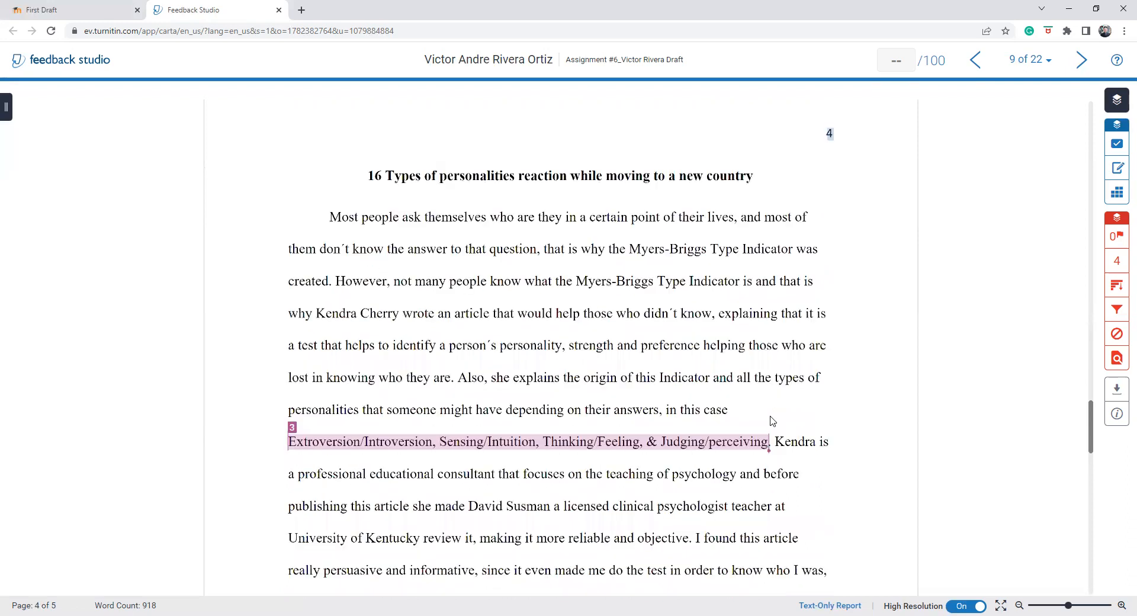
scroll("down", 3)
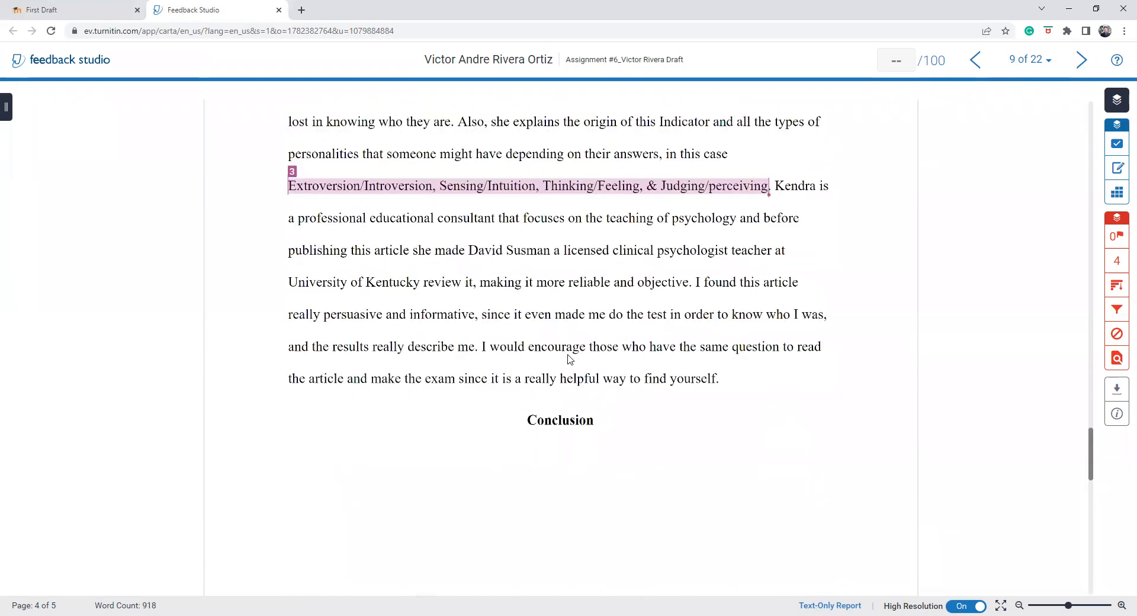
mouse_move(657, 344)
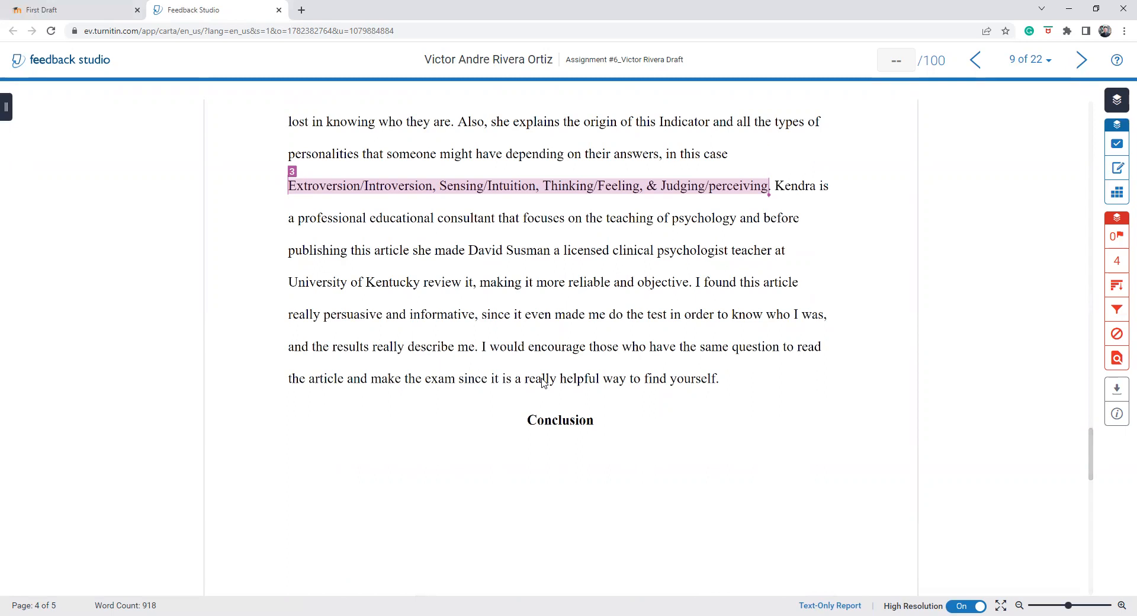
Scroll down to the References list on page 5
scroll("down", 3)
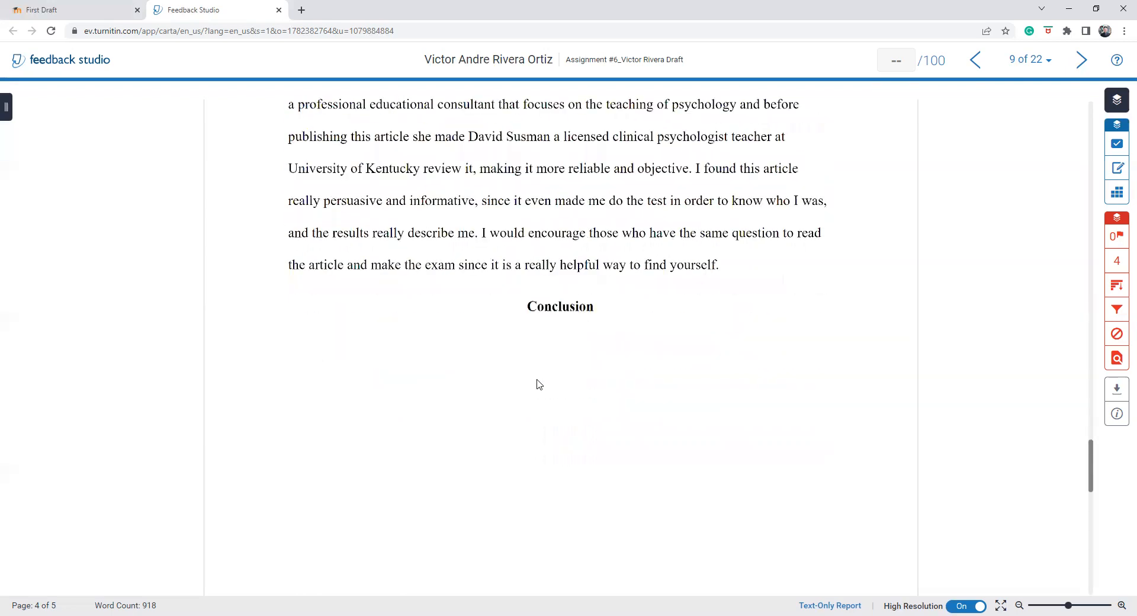
scroll("down", 3)
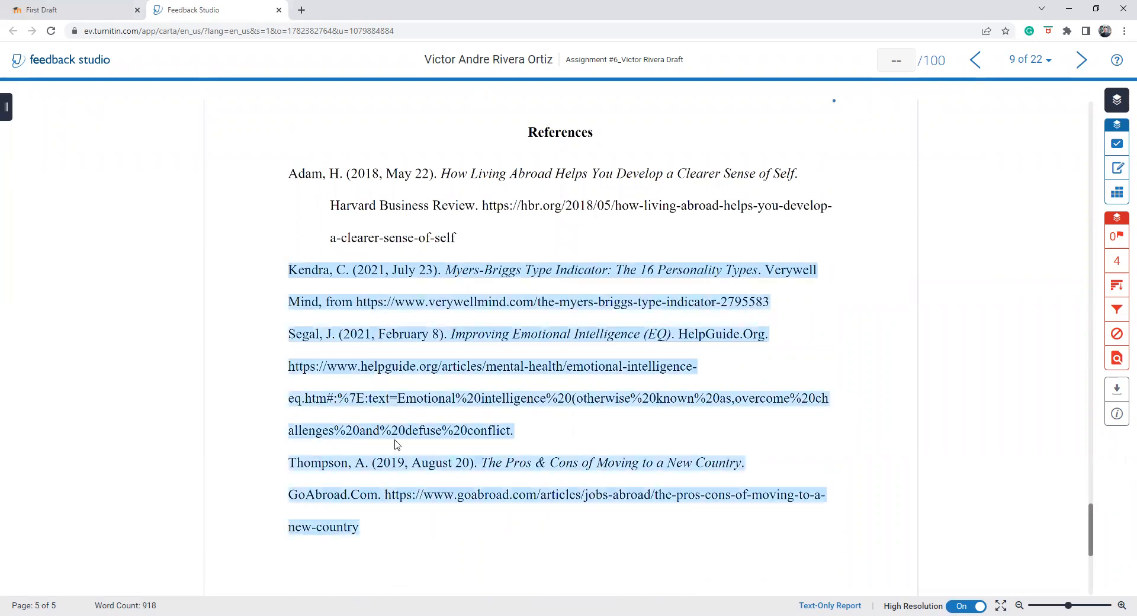
mouse_move(380, 532)
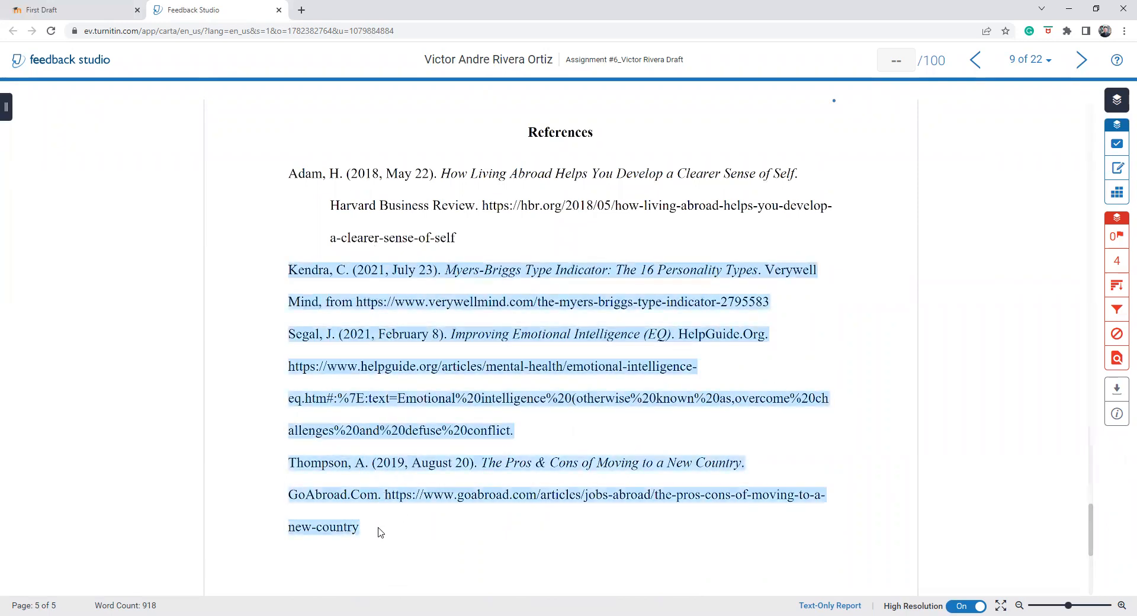
scroll("down", 3)
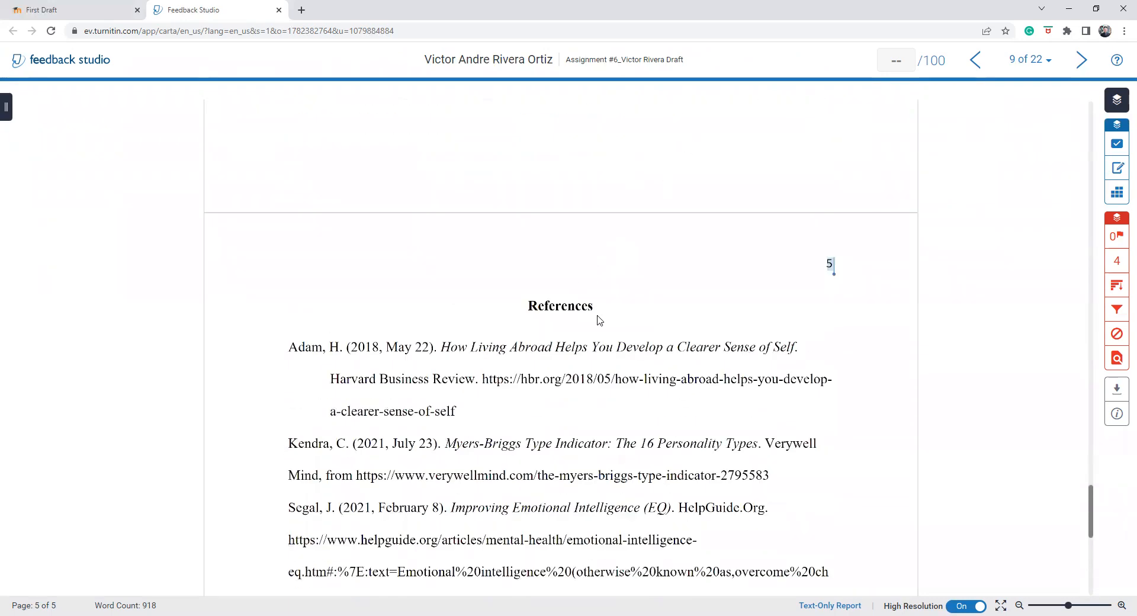
mouse_move(656, 390)
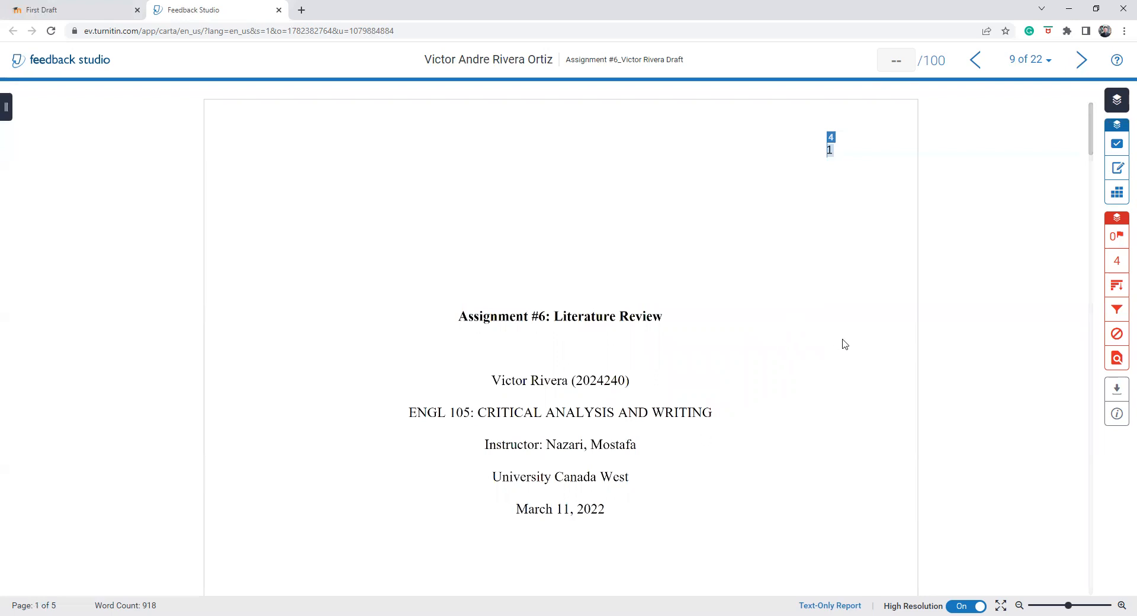
mouse_move(853, 369)
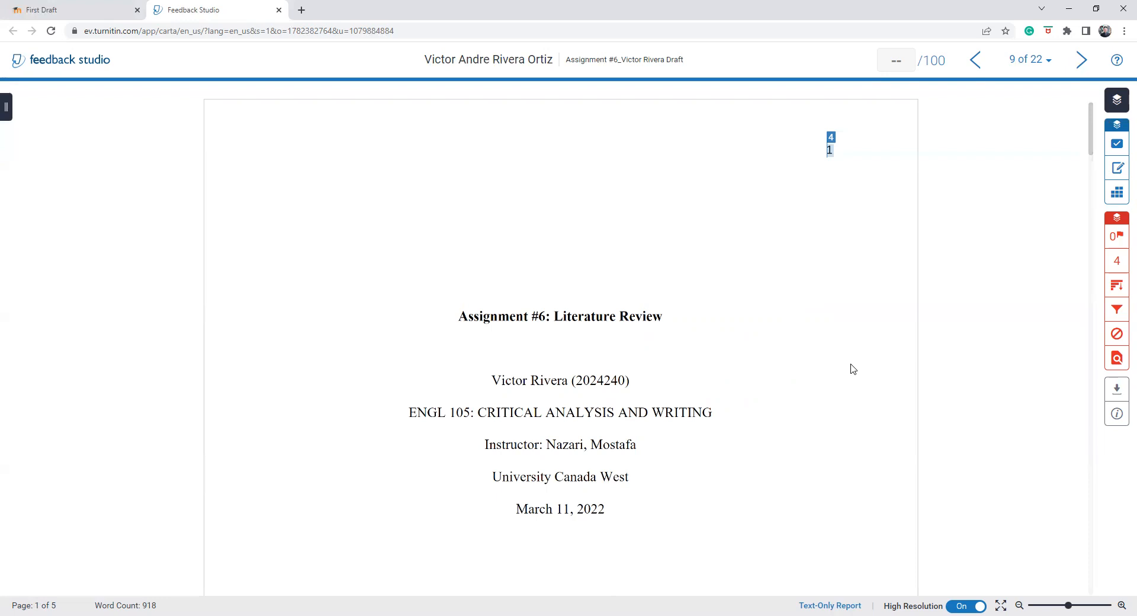
mouse_move(681, 563)
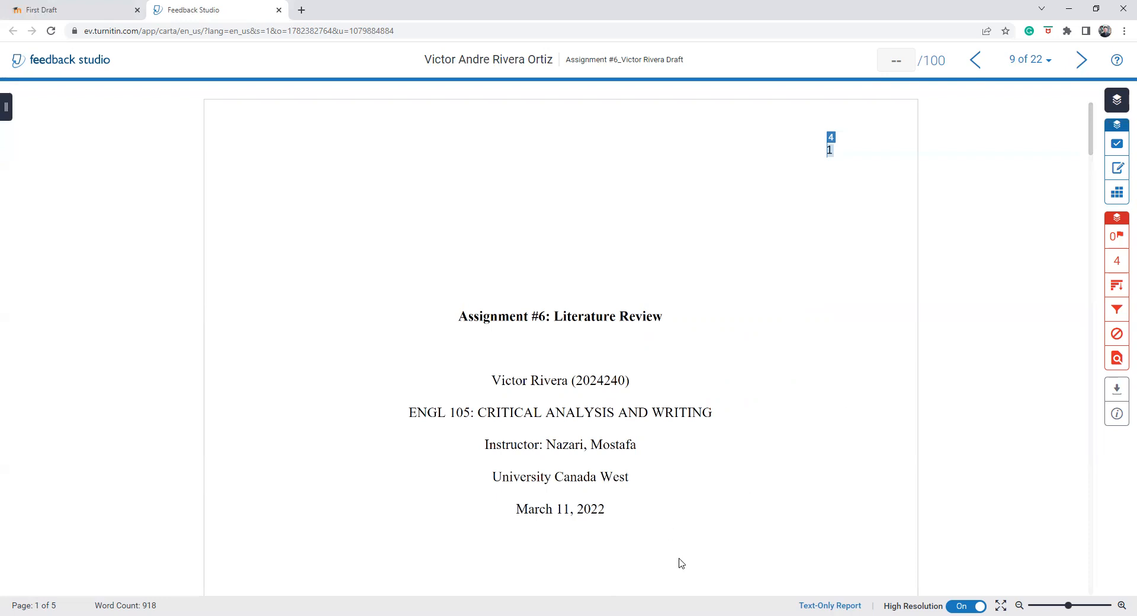
mouse_move(733, 595)
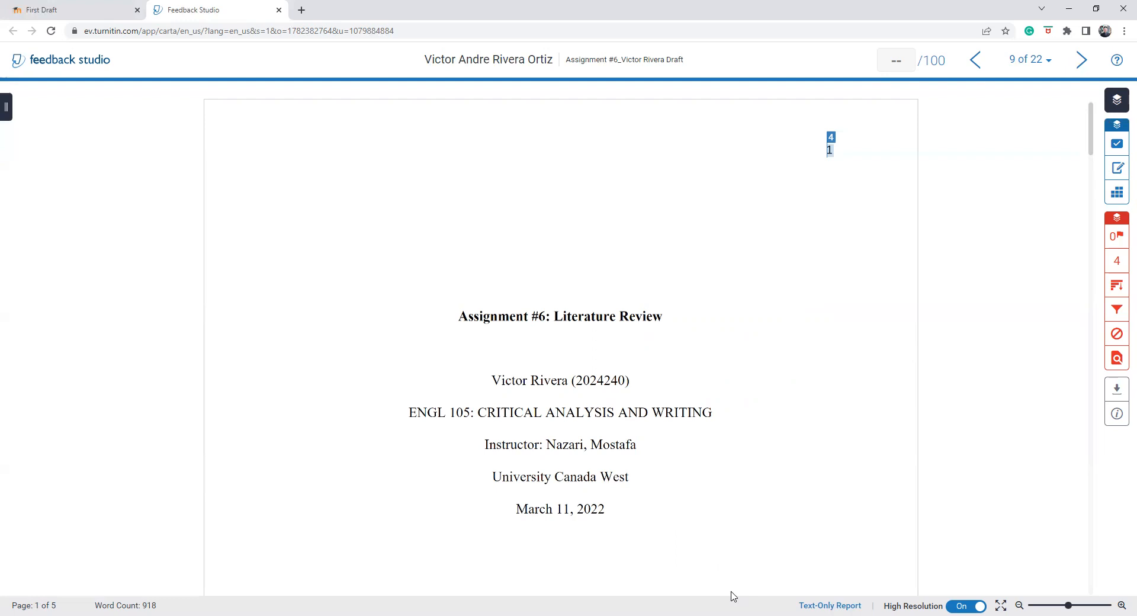